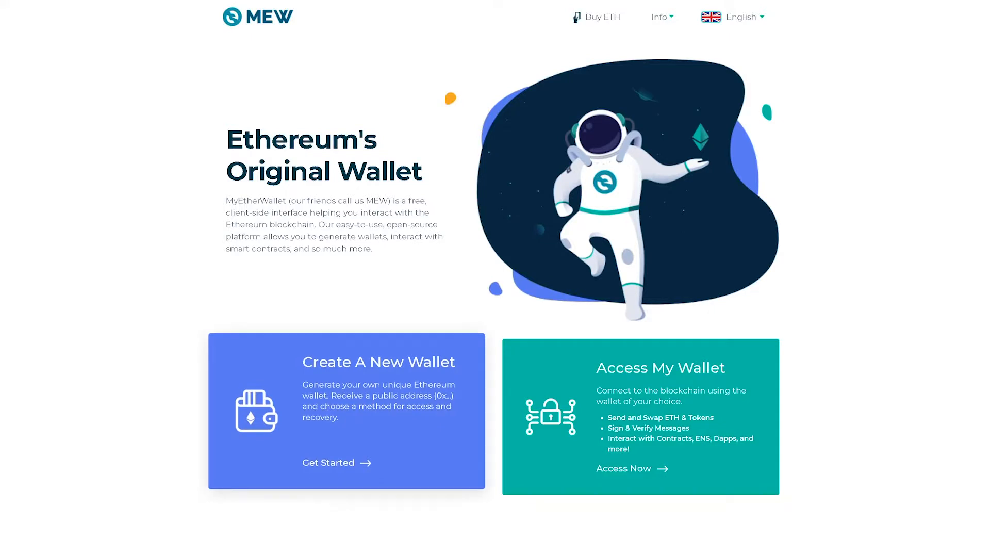
# Start creating a new wallet from the Create A New Wallet card on the MEW home page.
pyautogui.click(328, 461)
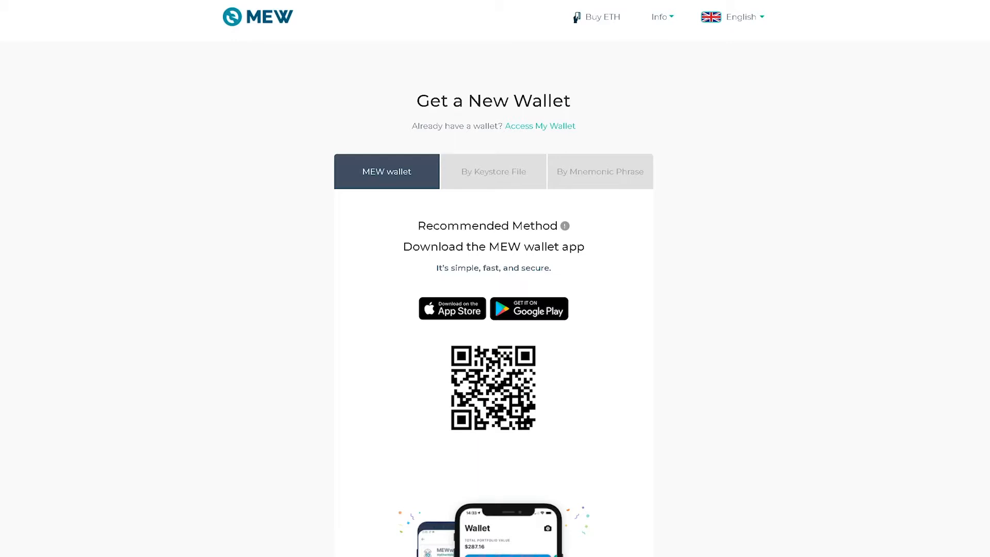
pyautogui.click(493, 171)
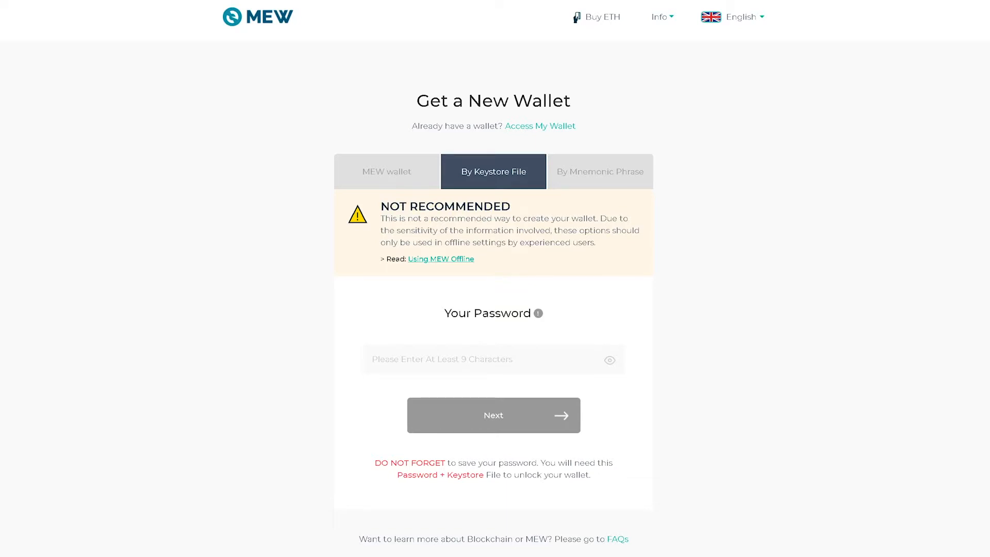
pyautogui.click(599, 171)
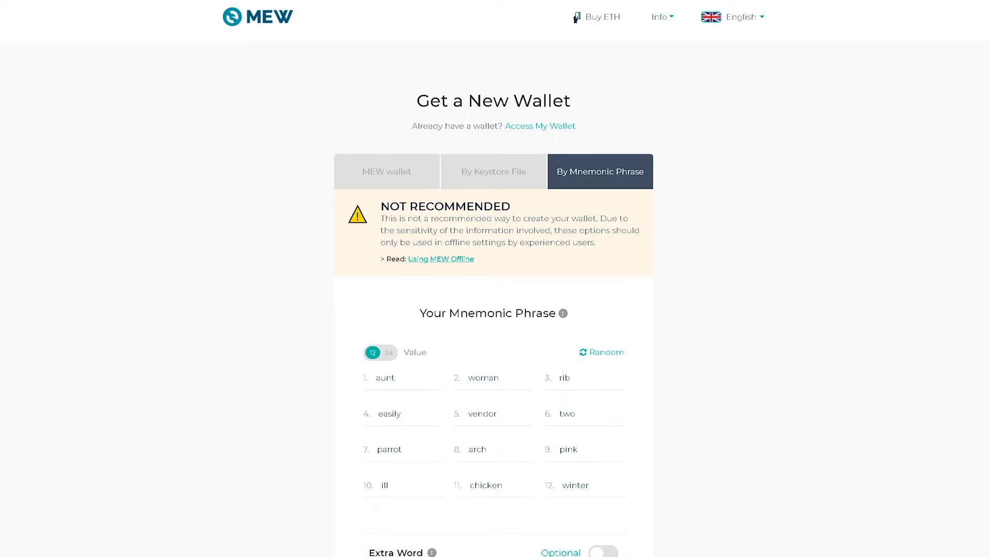
pyautogui.click(388, 352)
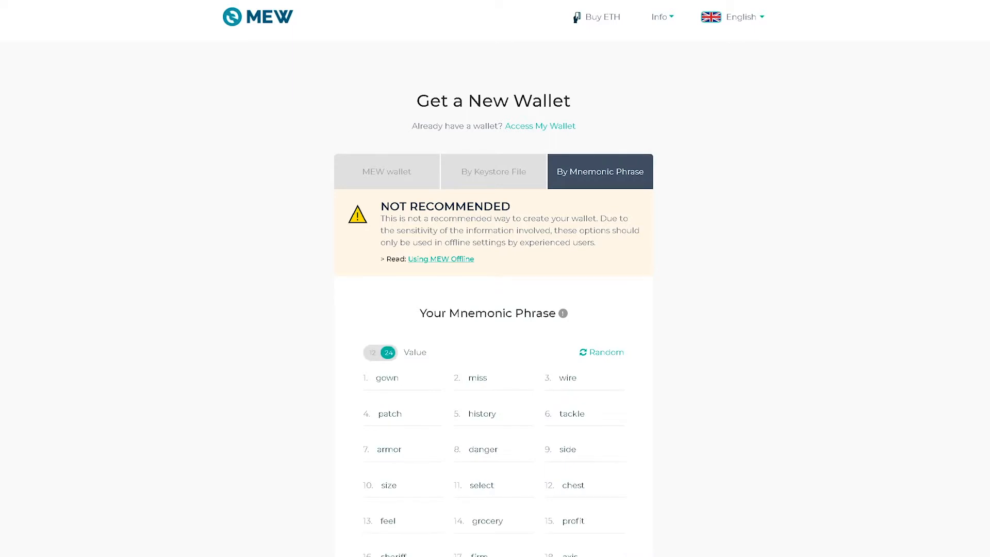
pyautogui.click(372, 353)
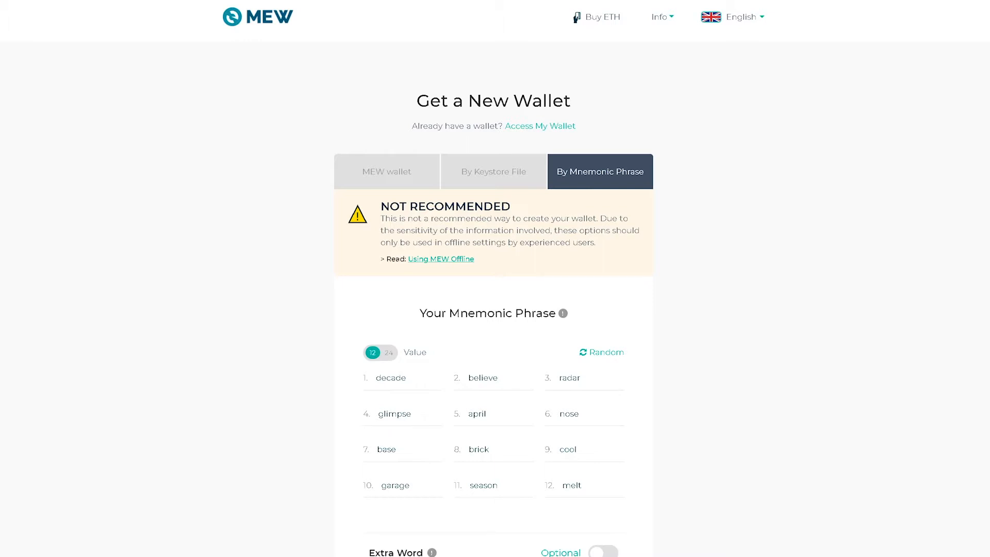
pyautogui.click(387, 171)
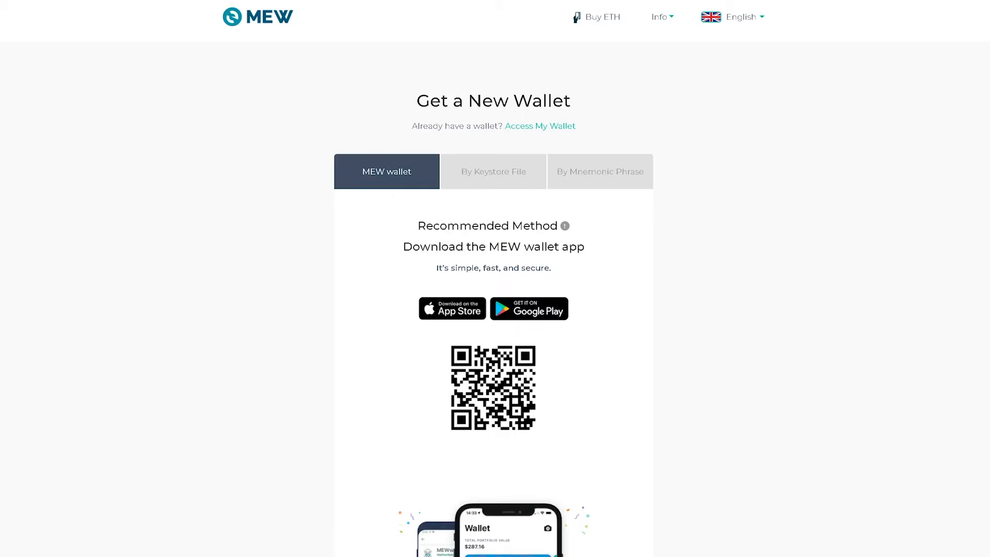
# Install MEW wallet – Ethereum wallet from its Google Play listing and launch it.
pyautogui.click(528, 308)
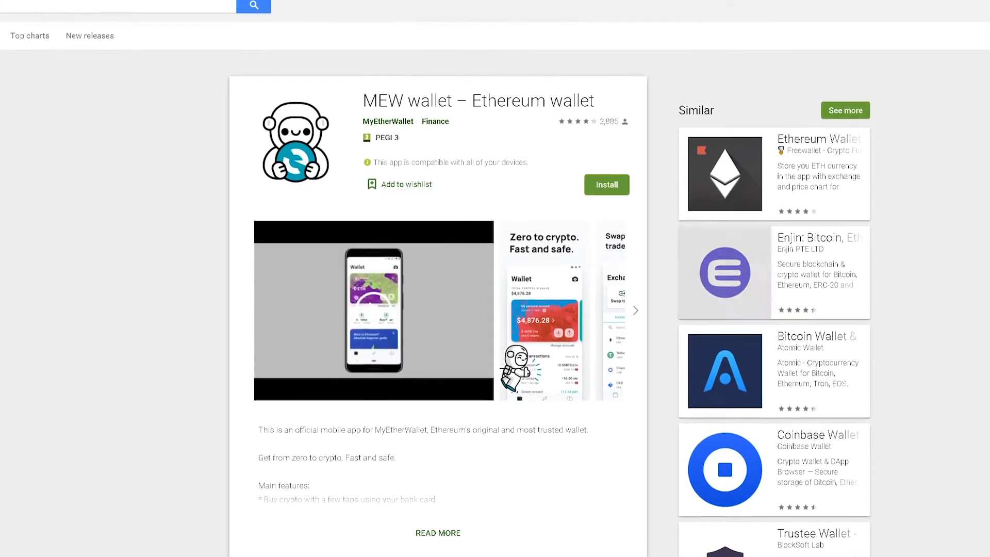
pyautogui.click(606, 185)
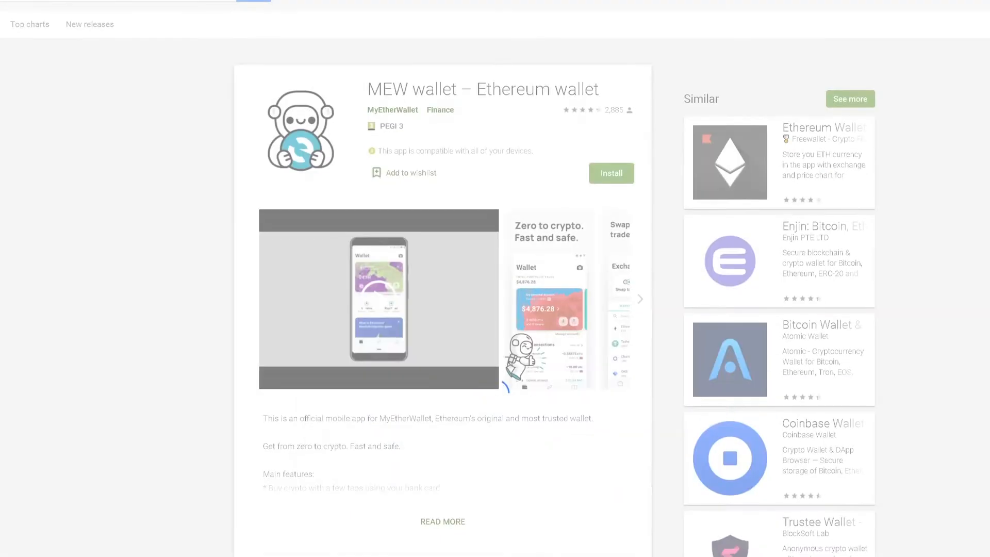
pyautogui.click(609, 174)
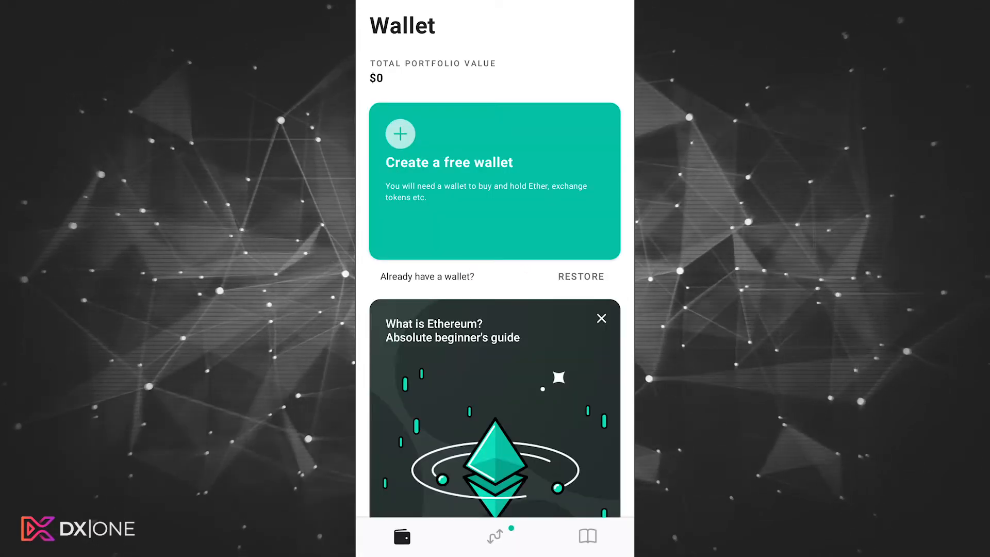
# Create a free PIN-protected wallet, skipping biometric unlock, and start using it on the account screen.
pyautogui.click(494, 183)
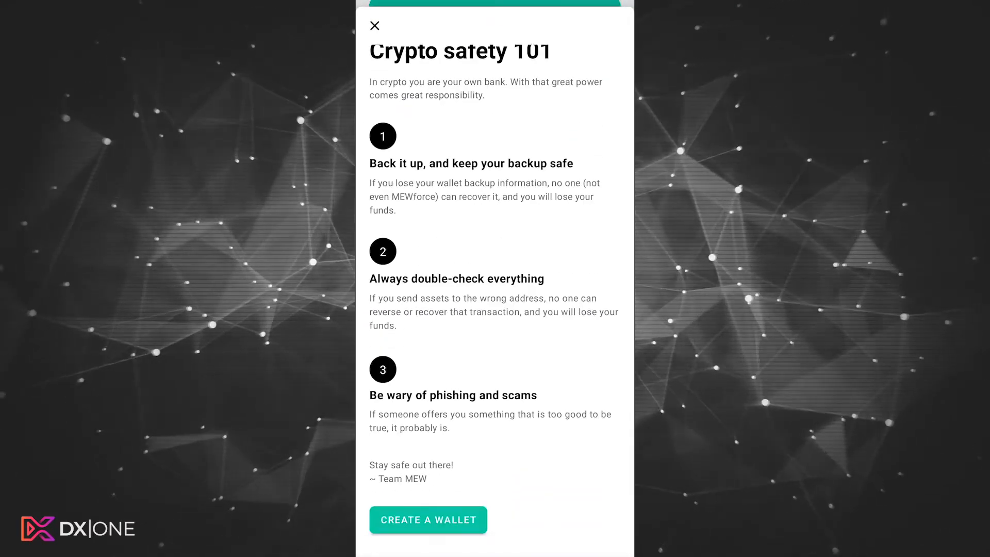
pyautogui.click(427, 520)
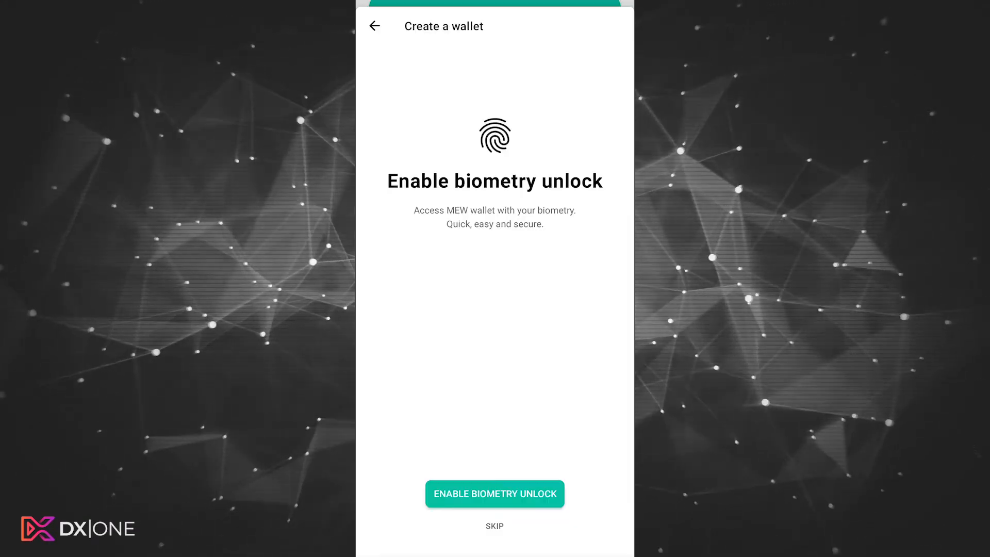
pyautogui.click(494, 493)
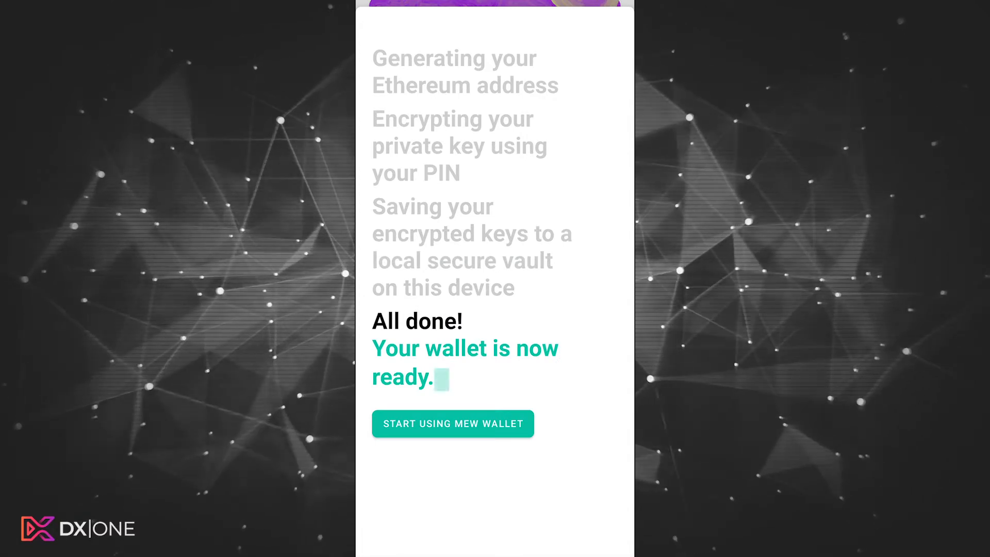
pyautogui.click(453, 424)
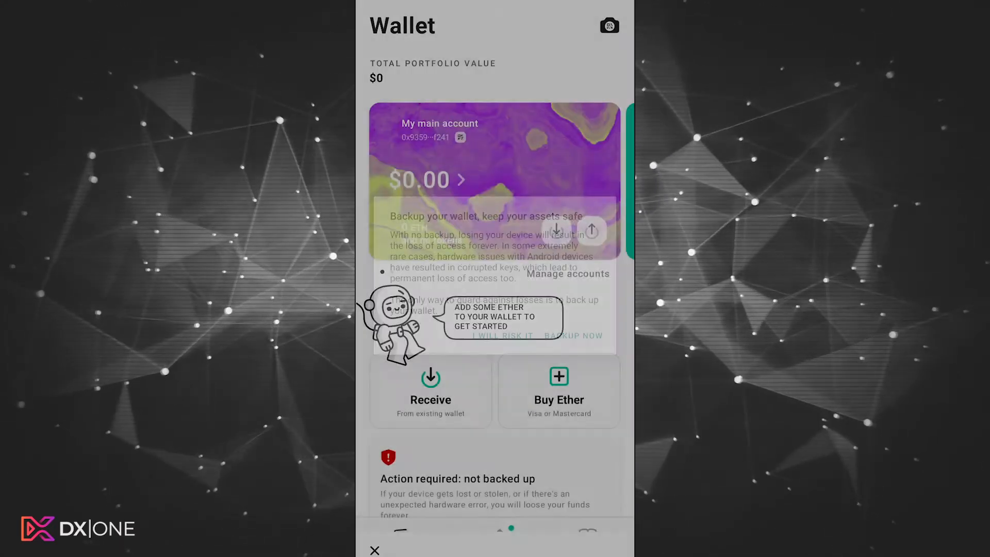
# Complete the wallet backup via Backup Now, then display the main account's receive address and QR code.
pyautogui.click(575, 335)
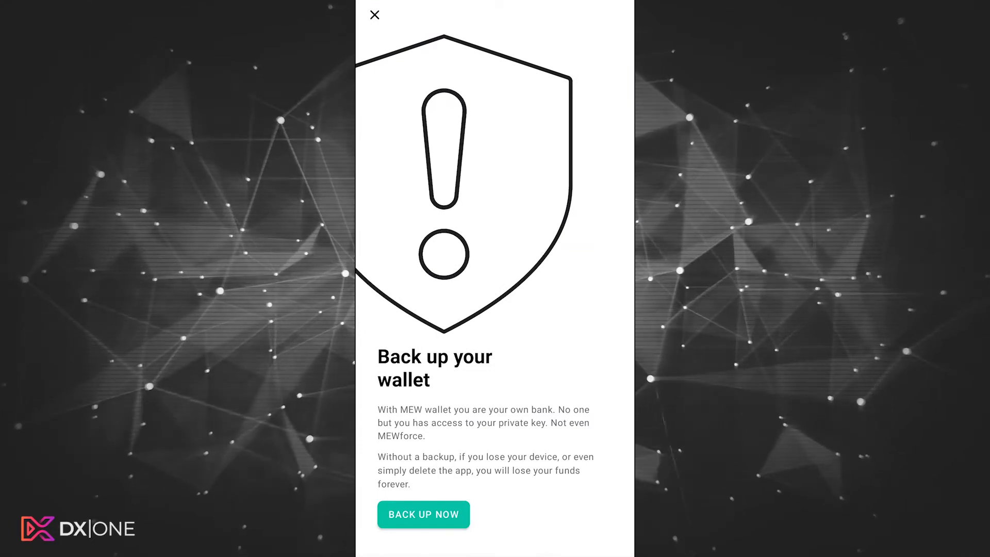
pyautogui.click(423, 513)
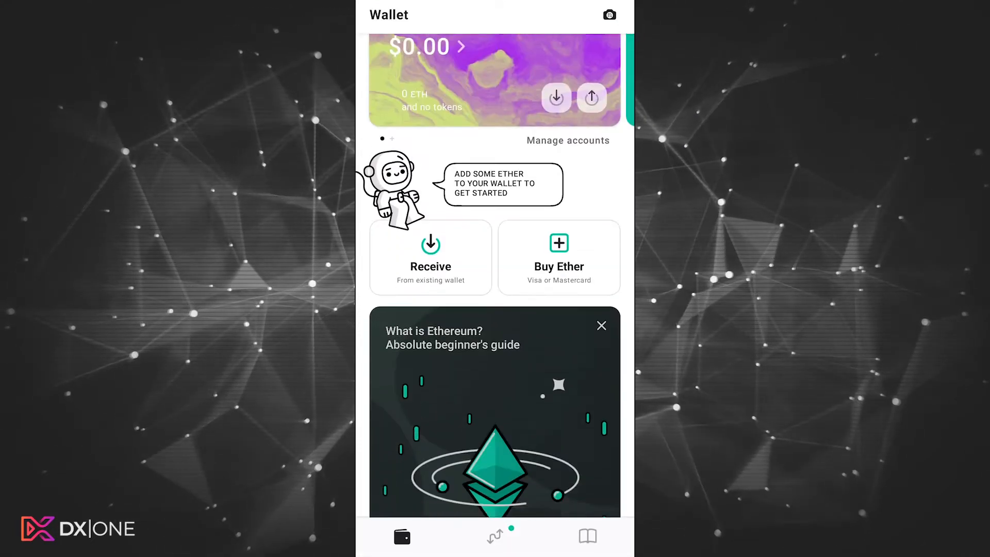
pyautogui.click(586, 536)
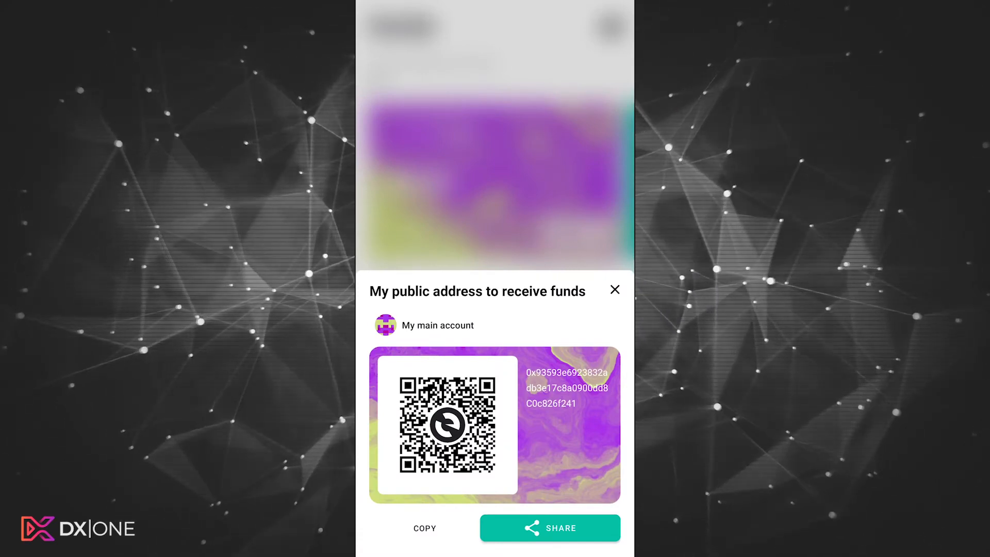
# Copy the main account's public receive address and close the sheet back to the Wallet home screen.
pyautogui.click(424, 528)
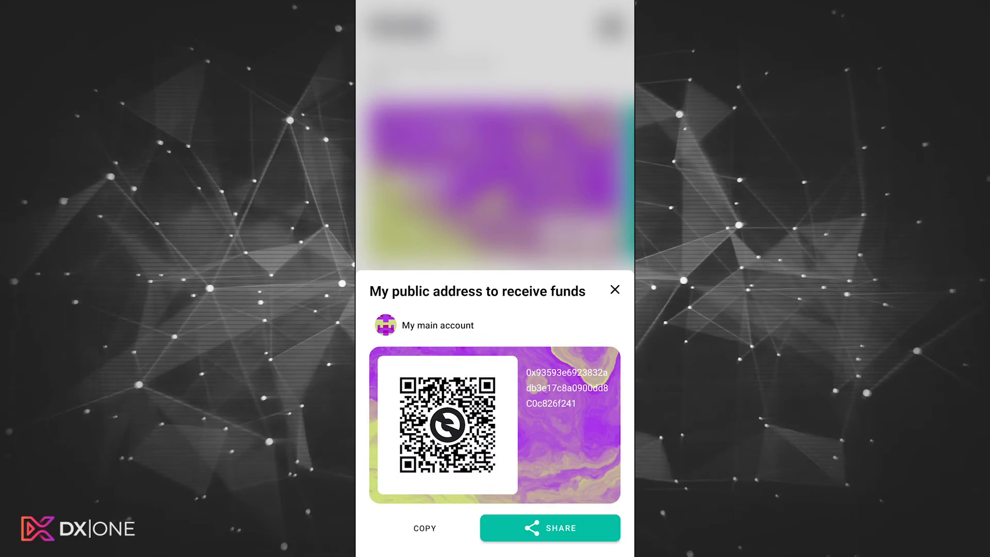
pyautogui.click(423, 528)
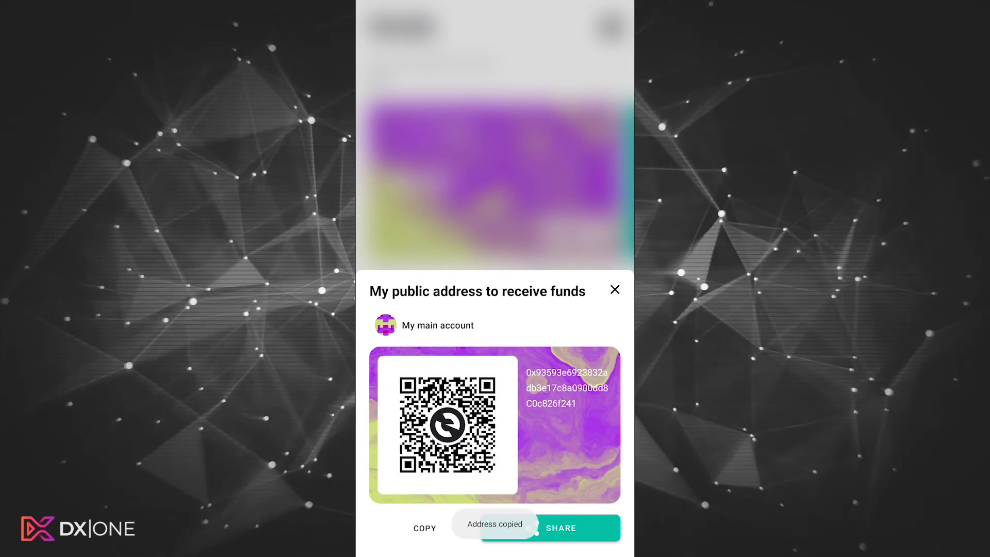
pyautogui.click(614, 289)
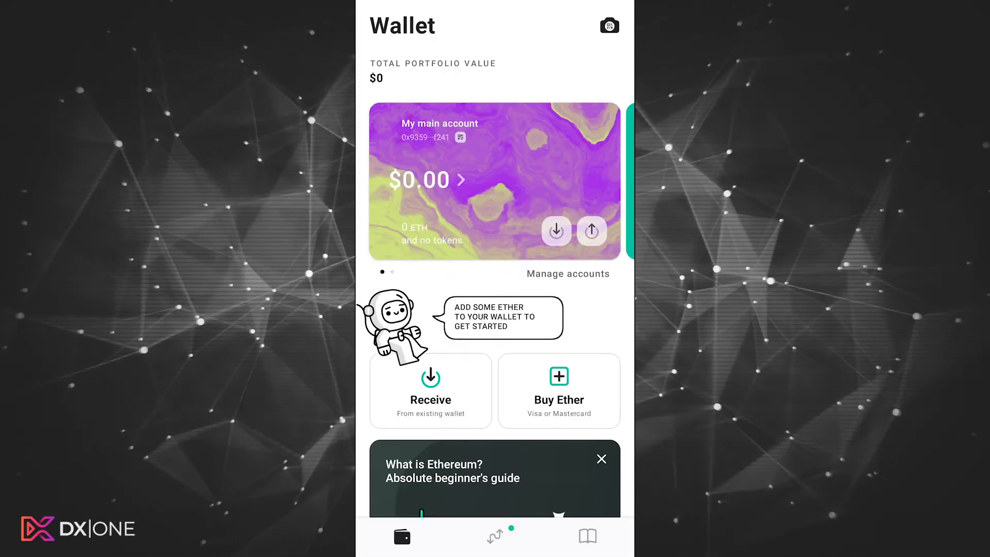